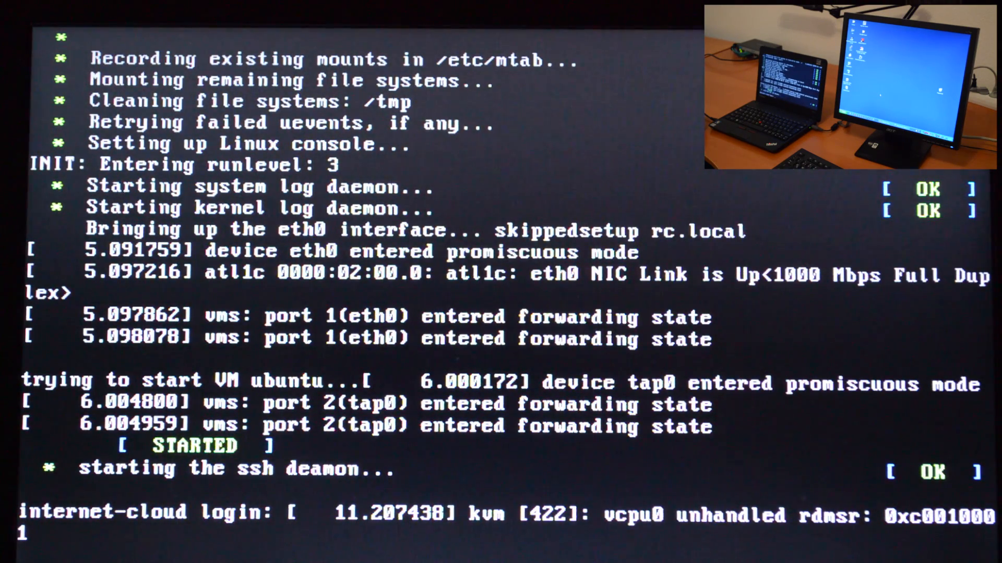
# Log in as root, run uname -a for kernel info, and begin listing the vms bridge
pyautogui.write('root')
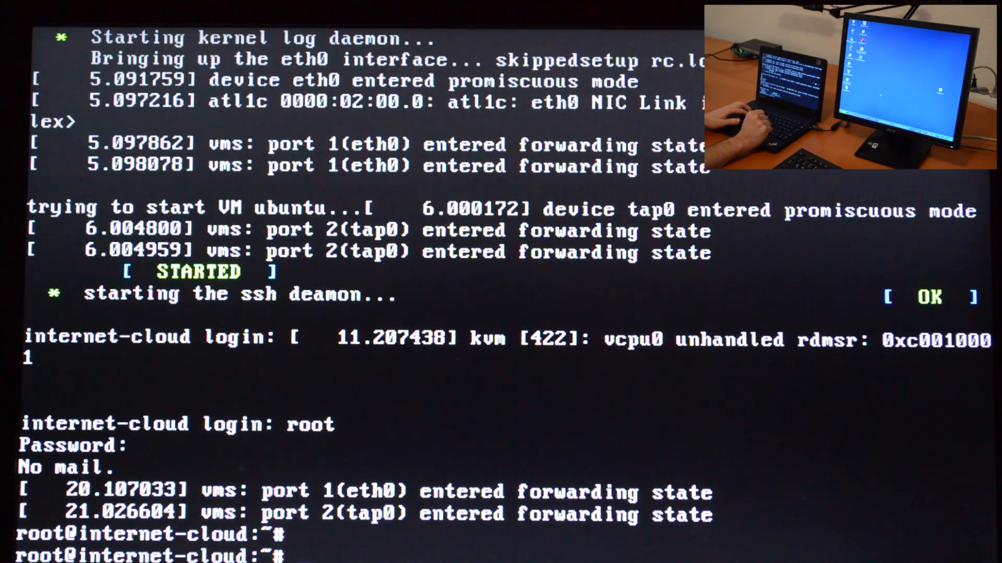
pyautogui.write('uname -a')
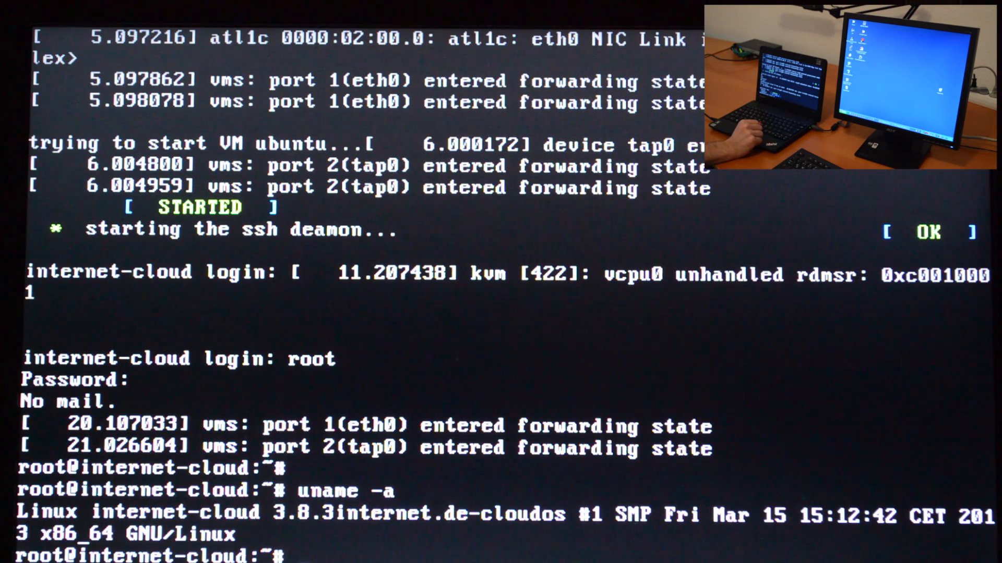
pyautogui.write('brctl show')
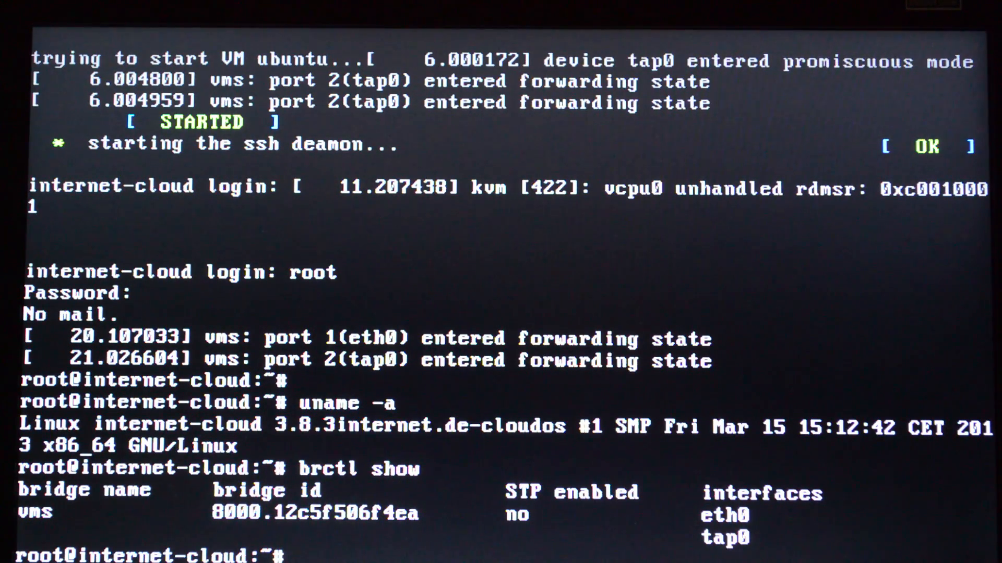
# Ping 8.8.8.8 and stop it with Ctrl+C showing four replies, 0% loss
pyautogui.write('p')
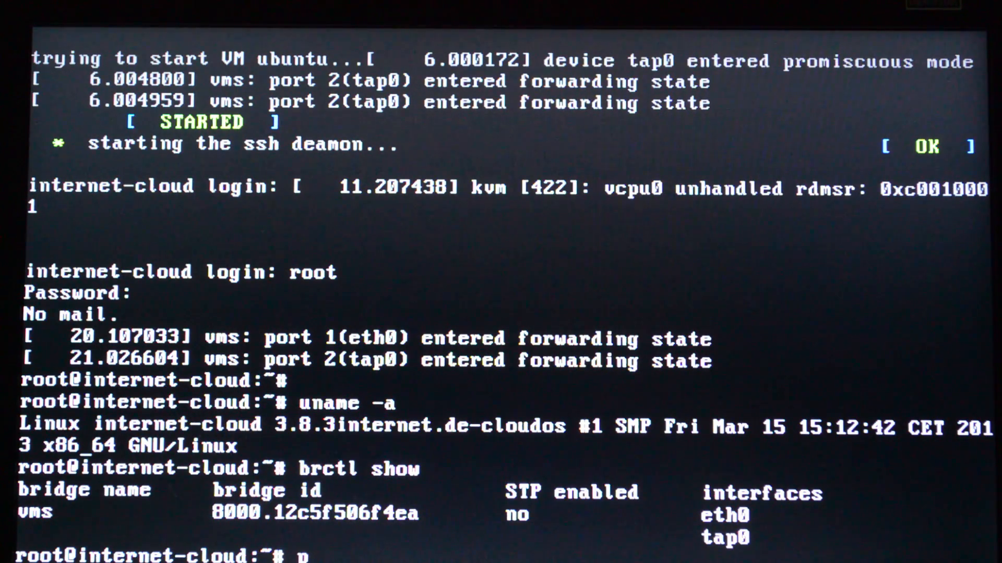
pyautogui.write('ing 8.')
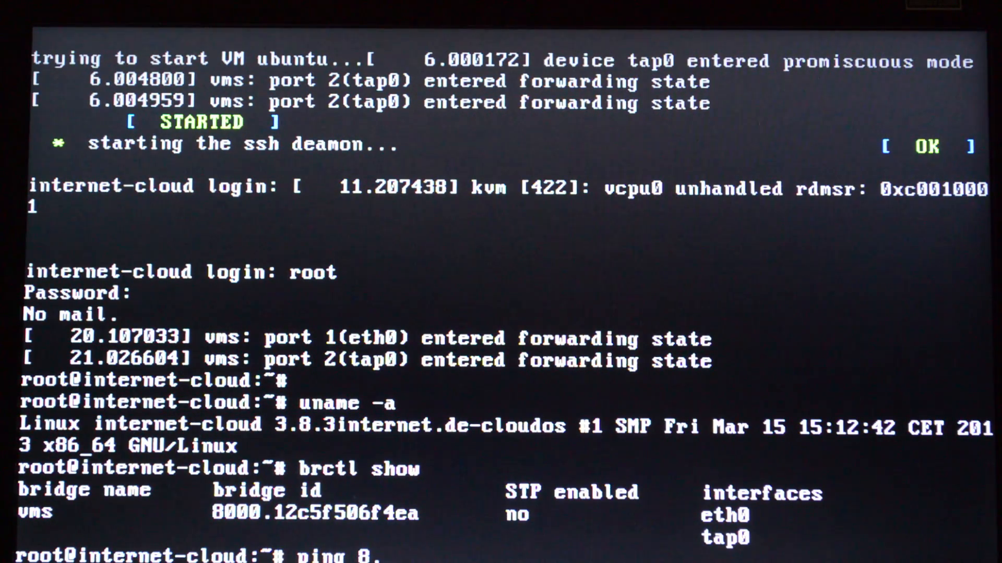
pyautogui.write('8.8.')
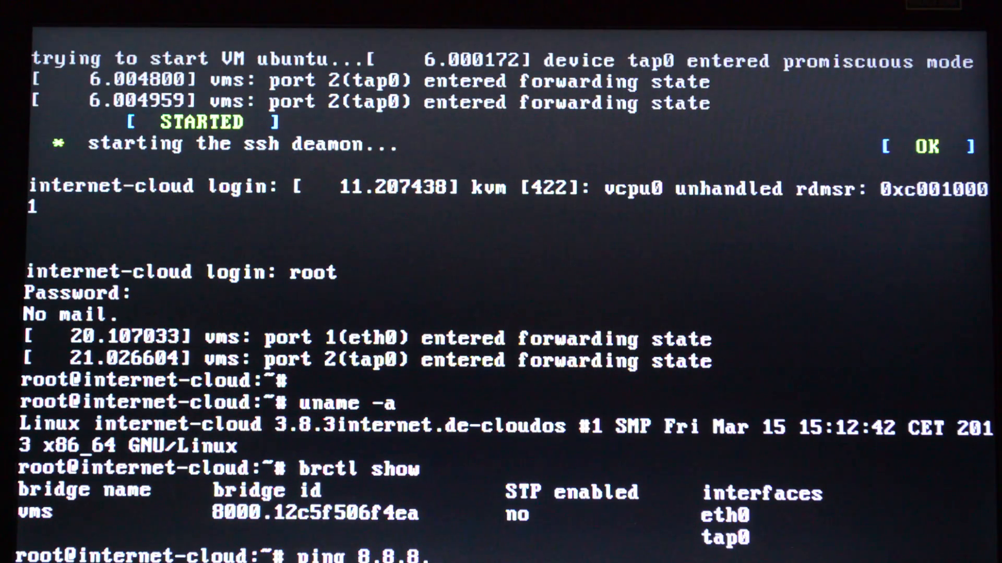
pyautogui.press('Return')
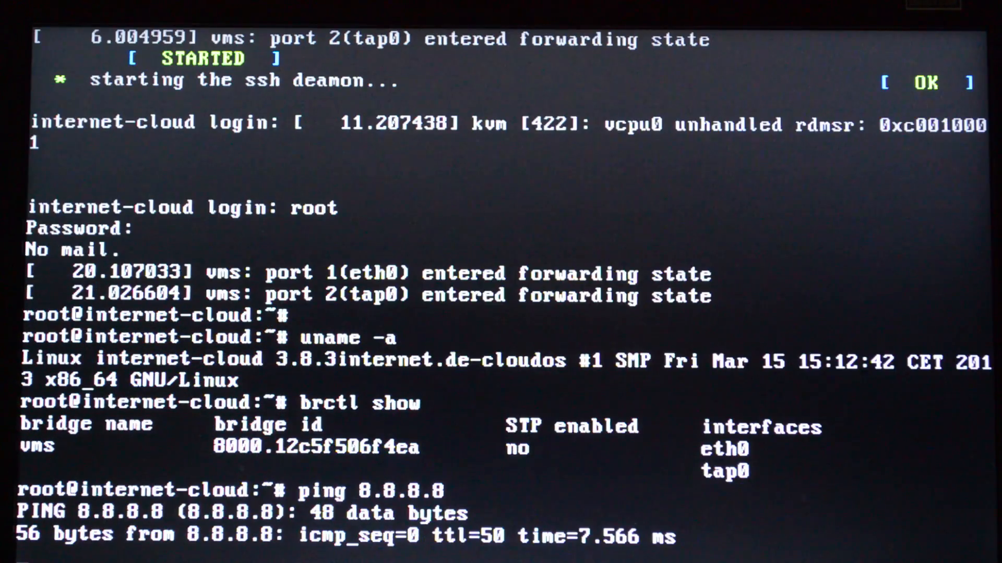
pyautogui.scroll(-3)
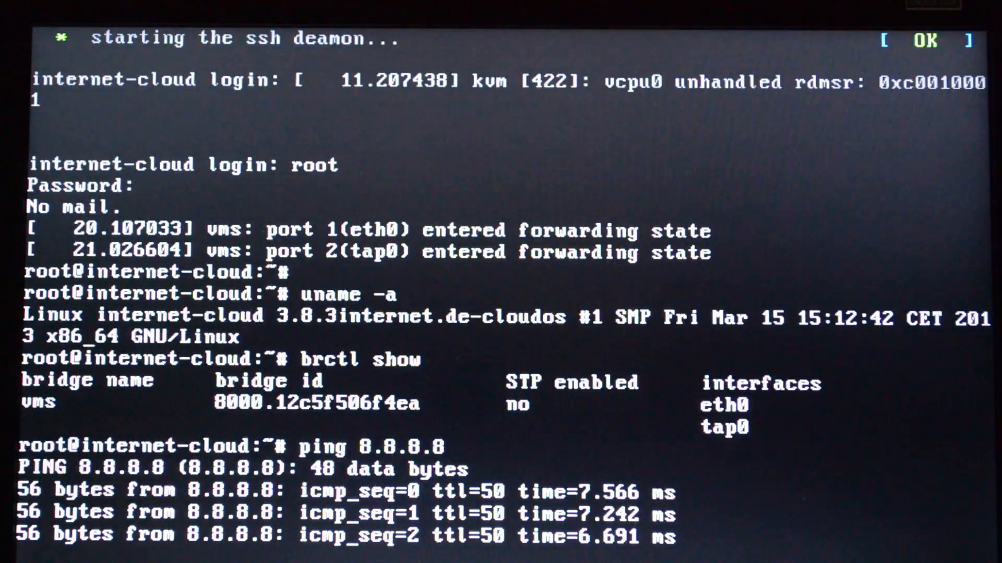
pyautogui.press('ctrl+c')
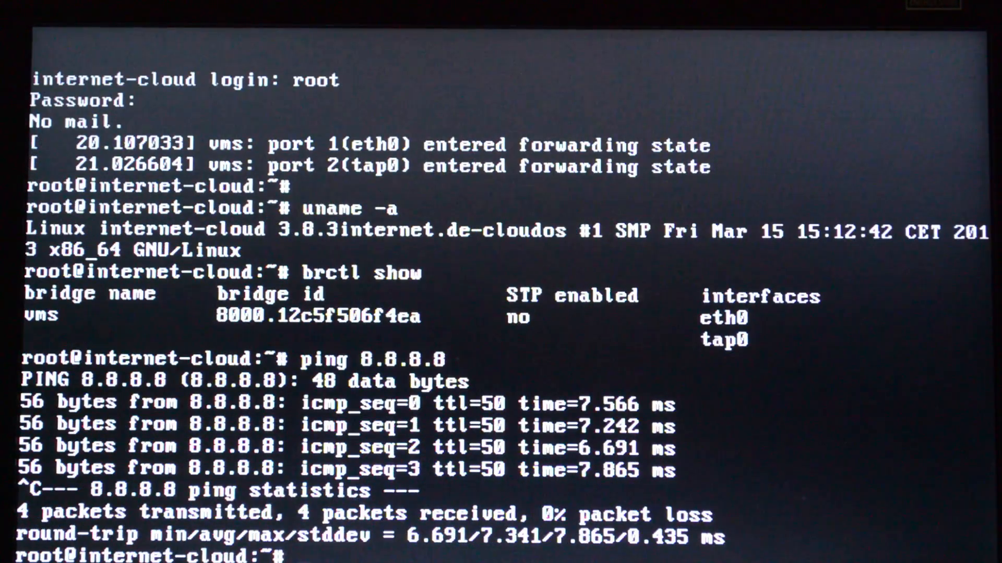
# Ping 87.238.188.1 and confirm it replies with no packet loss
pyautogui.write('ping')
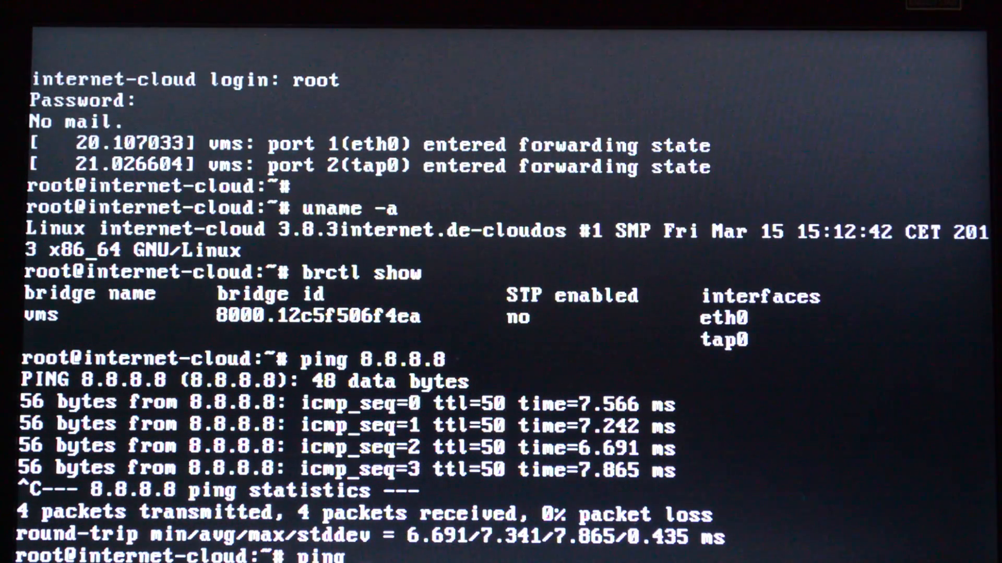
pyautogui.write('87')
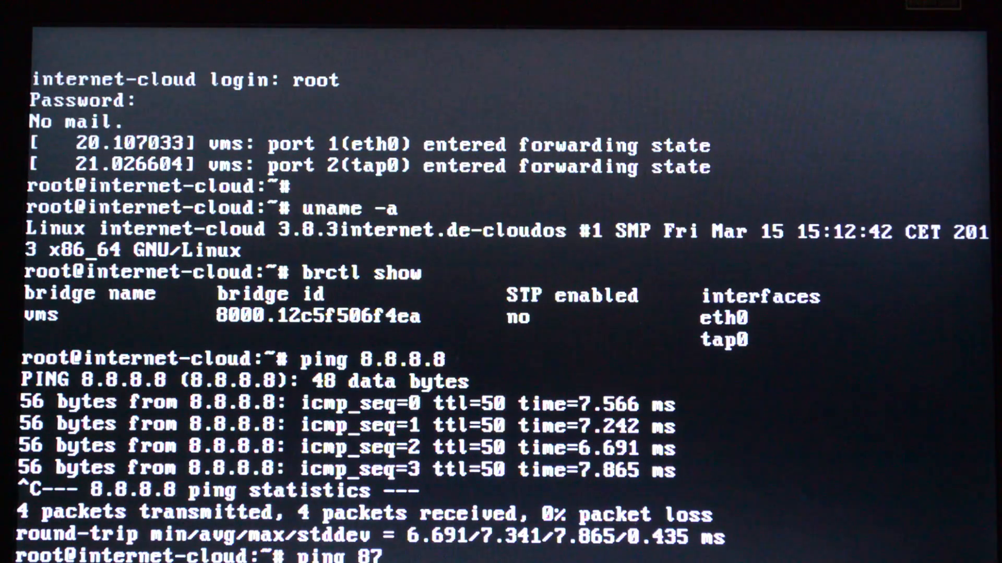
pyautogui.write('.238.')
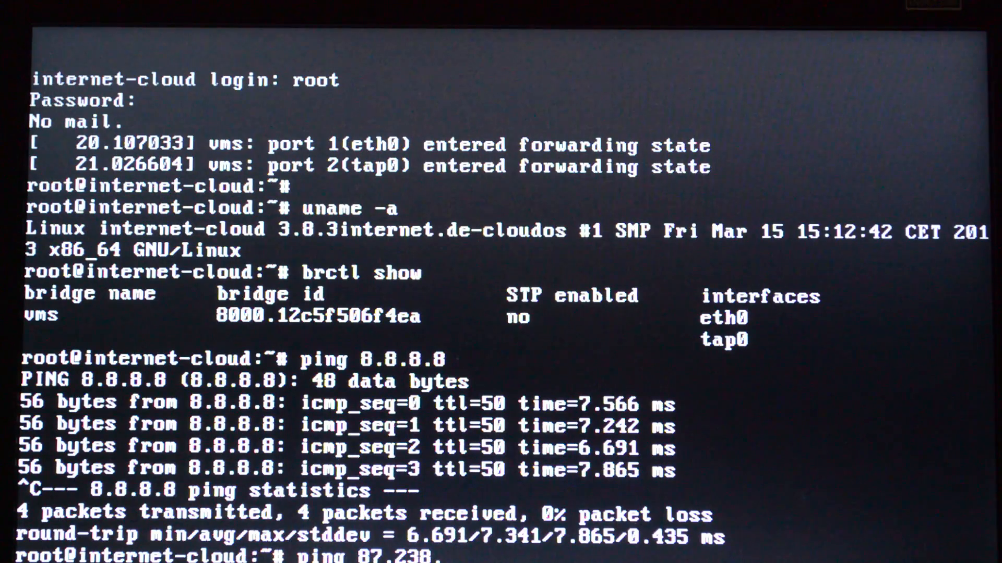
pyautogui.write('188.')
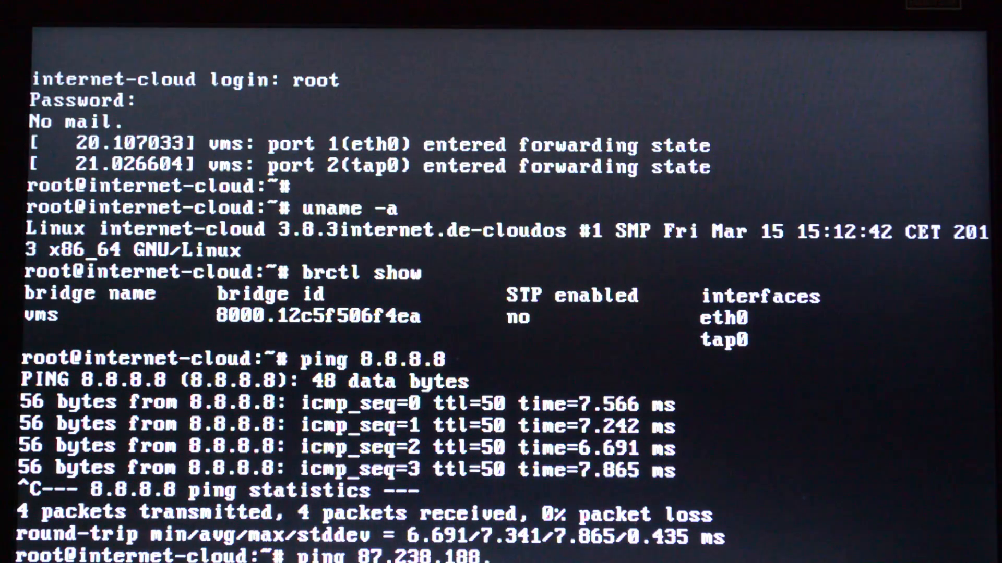
pyautogui.write('1')
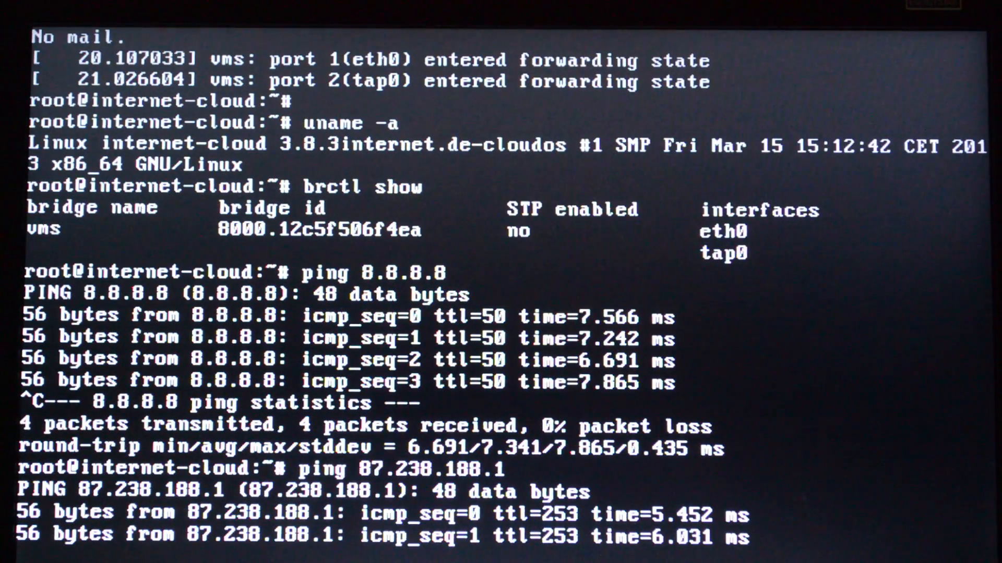
pyautogui.scroll(-3)
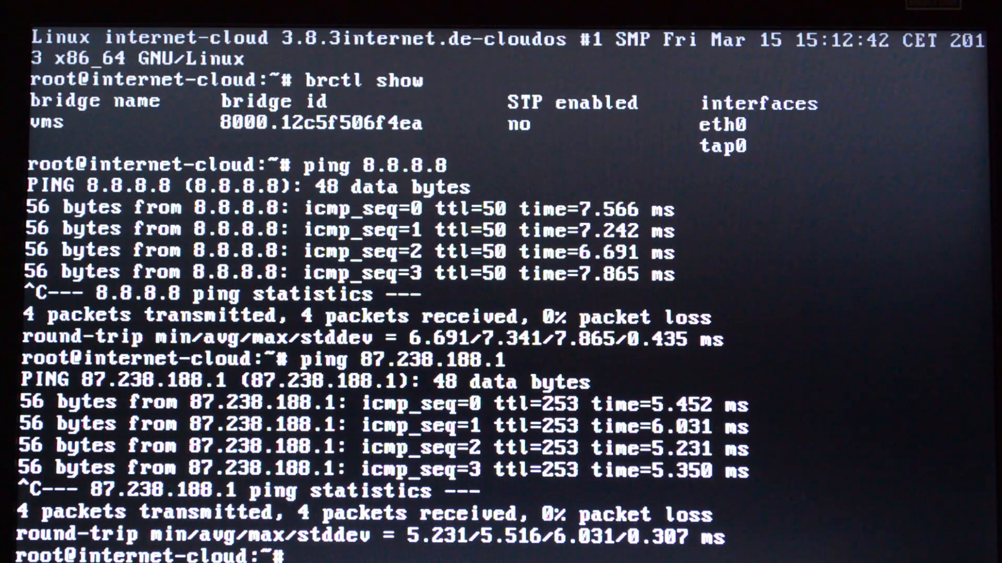
# Run ip addr to list interfaces, showing 10.10.0.196 and 192.168.178.12 on the vms bridge
pyautogui.write('ip')
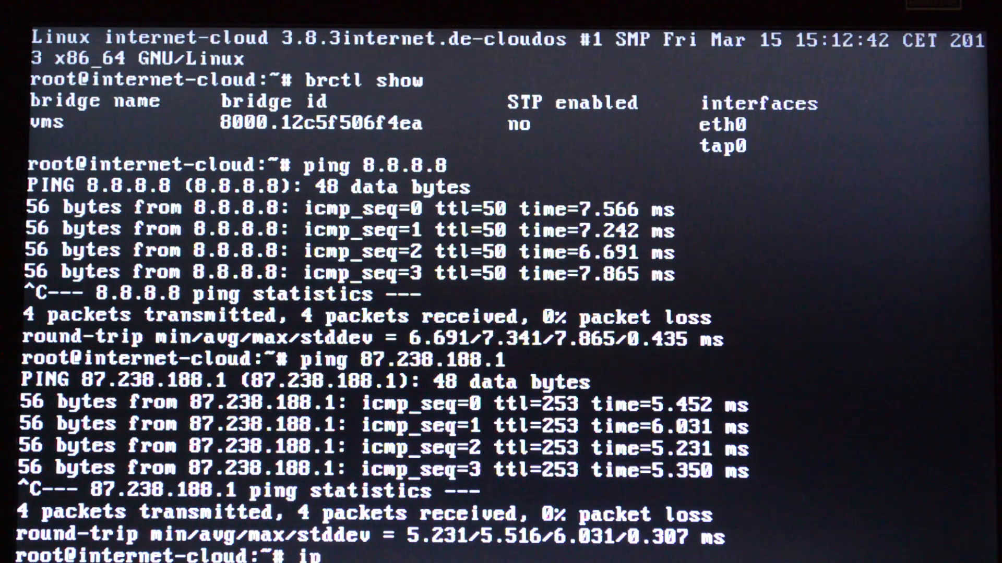
pyautogui.write('addr')
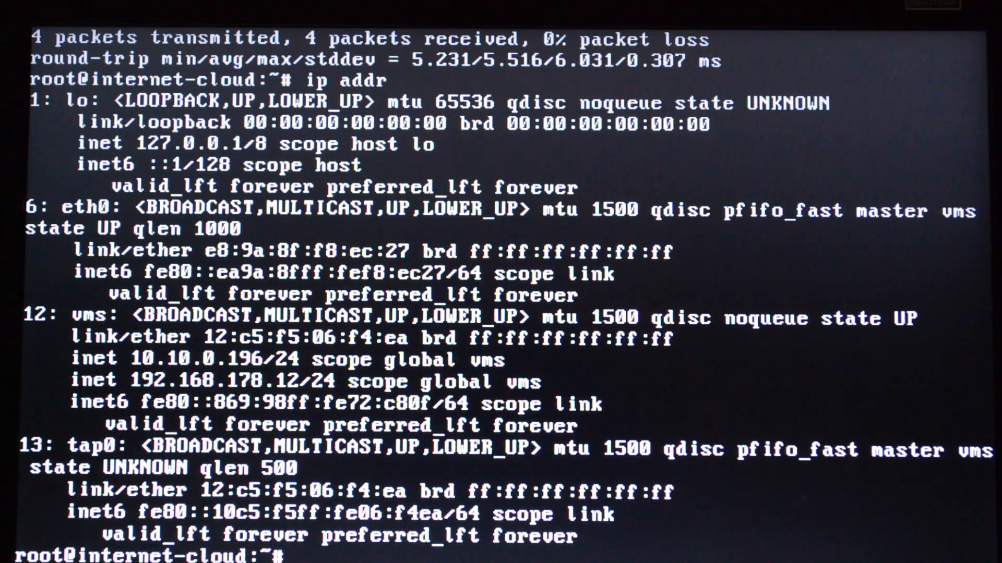
pyautogui.write('t')
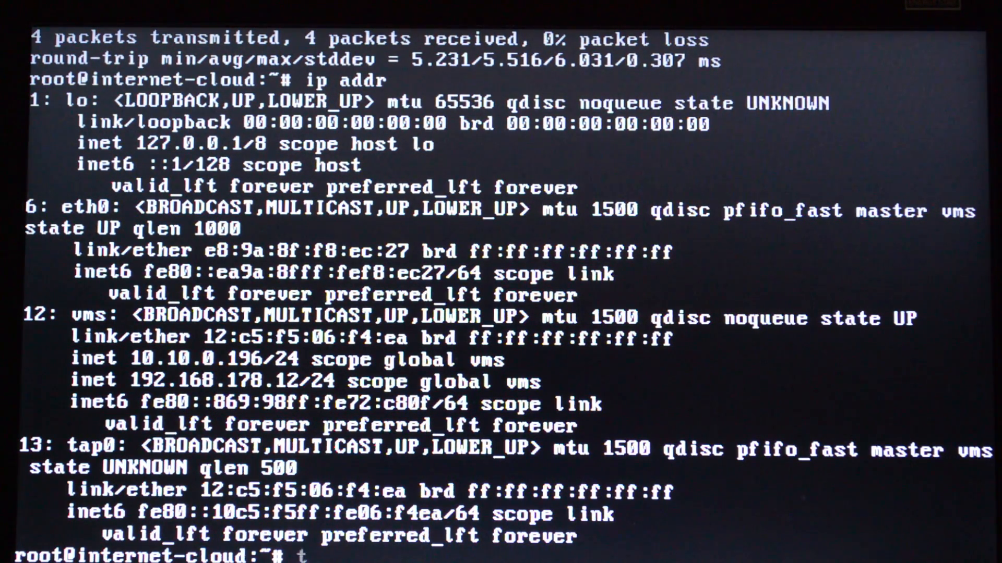
# Run top to view processes before checking and starting the windows7 VM
pyautogui.write('op')
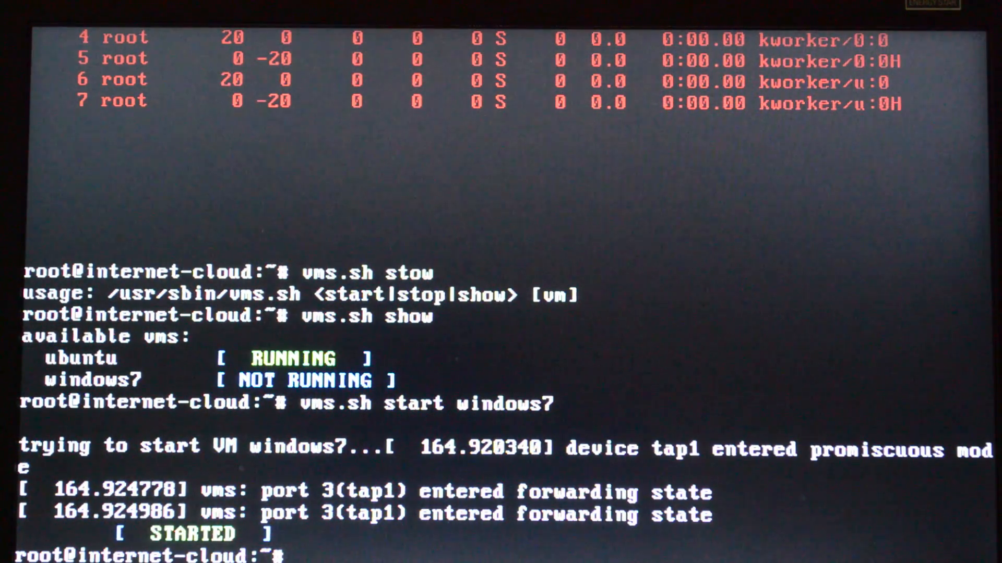
# Run vms.sh show confirming ubuntu and windows7 RUNNING, then start top
pyautogui.write('vms.sh show')
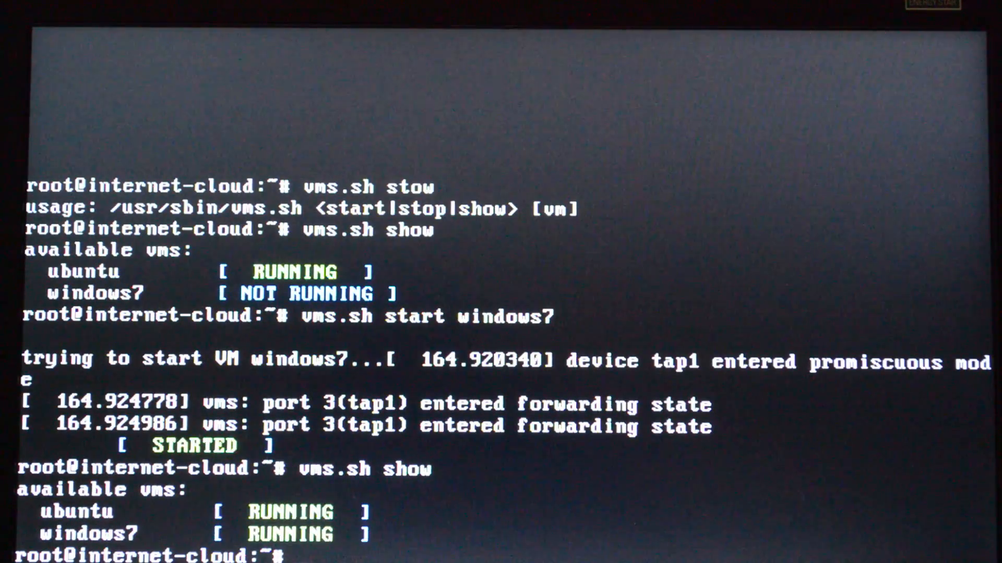
pyautogui.write('top')
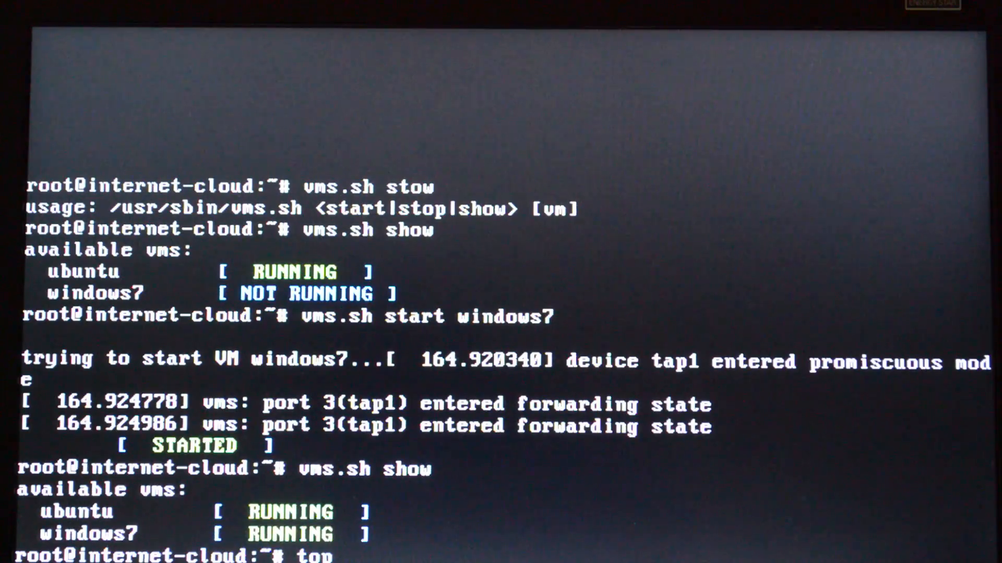
pyautogui.press('Return')
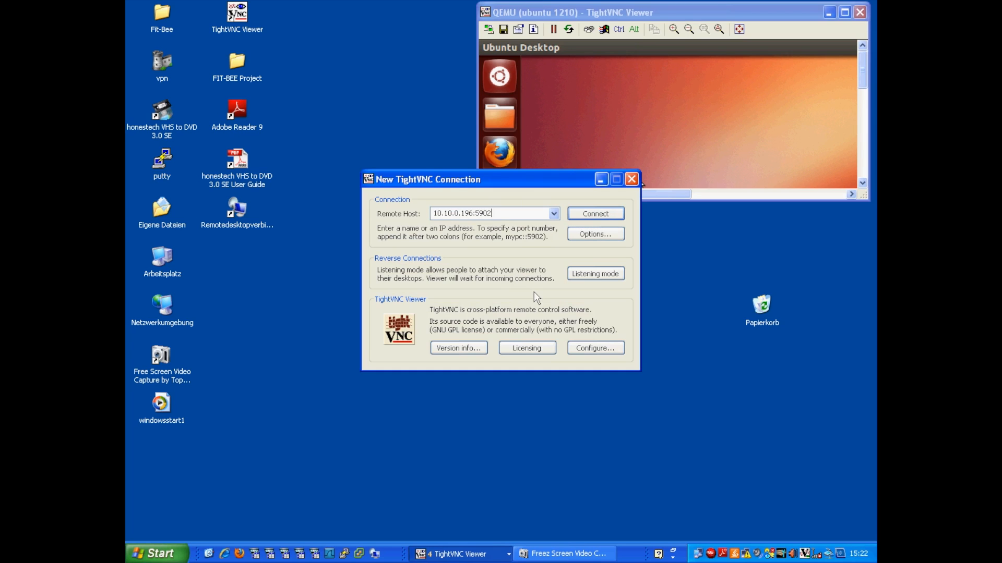
# Connect TightVNC to the windows7 VM display at 10.10.0.196:5902
pyautogui.click(593, 213)
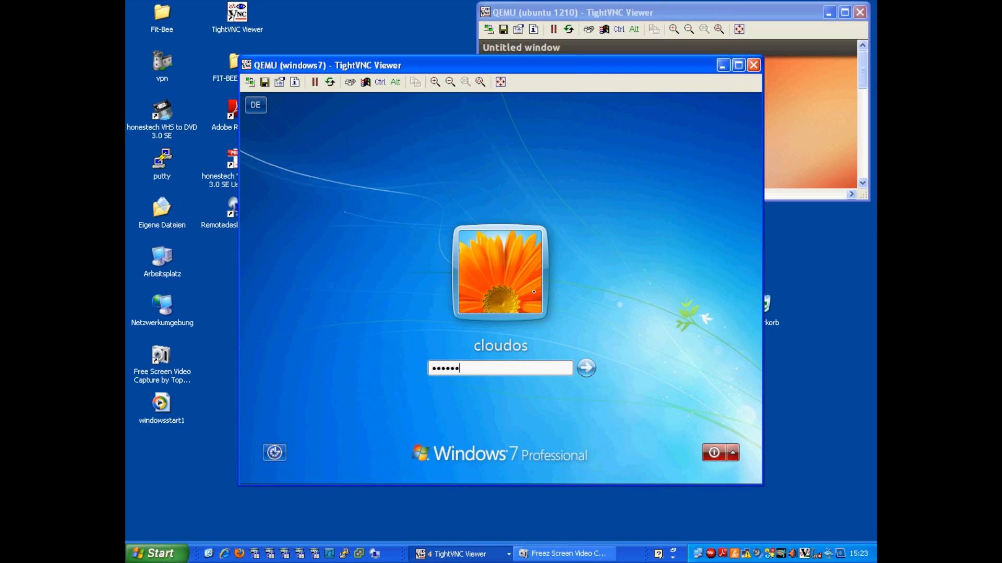
# Sign in as cloudos on Windows 7, then close the QEMU (windows7) viewer window
pyautogui.click(585, 367)
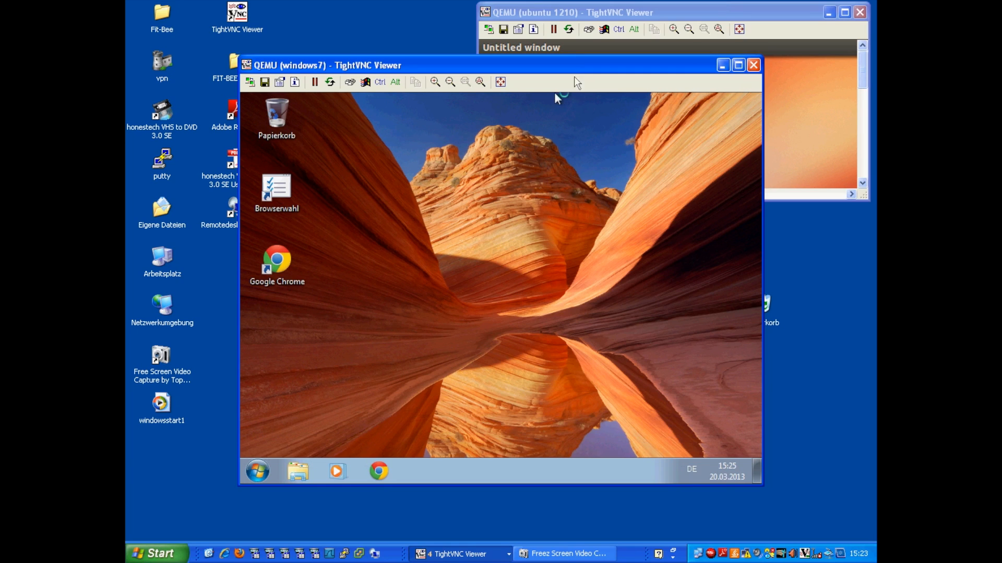
pyautogui.click(754, 64)
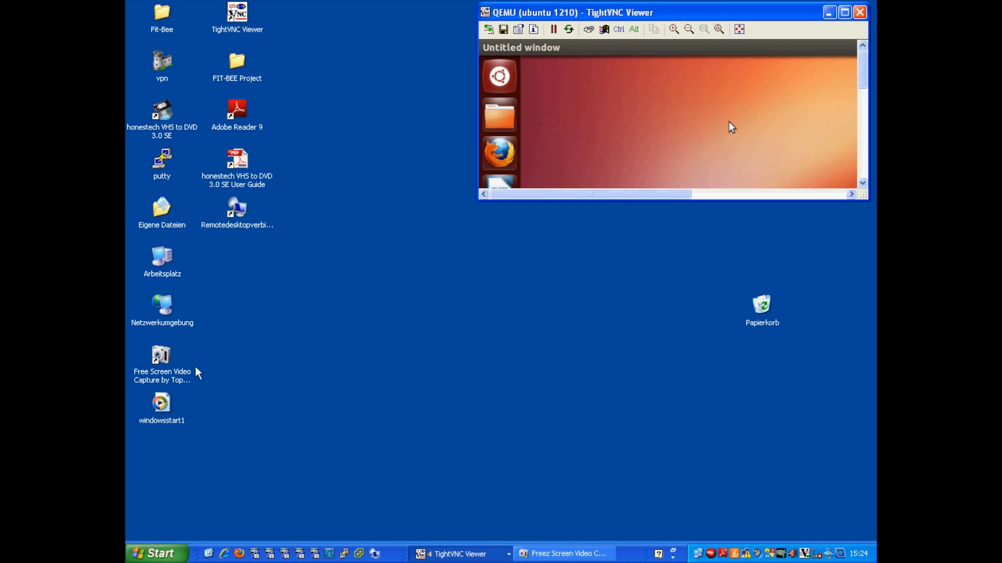
pyautogui.moveTo(265, 243)
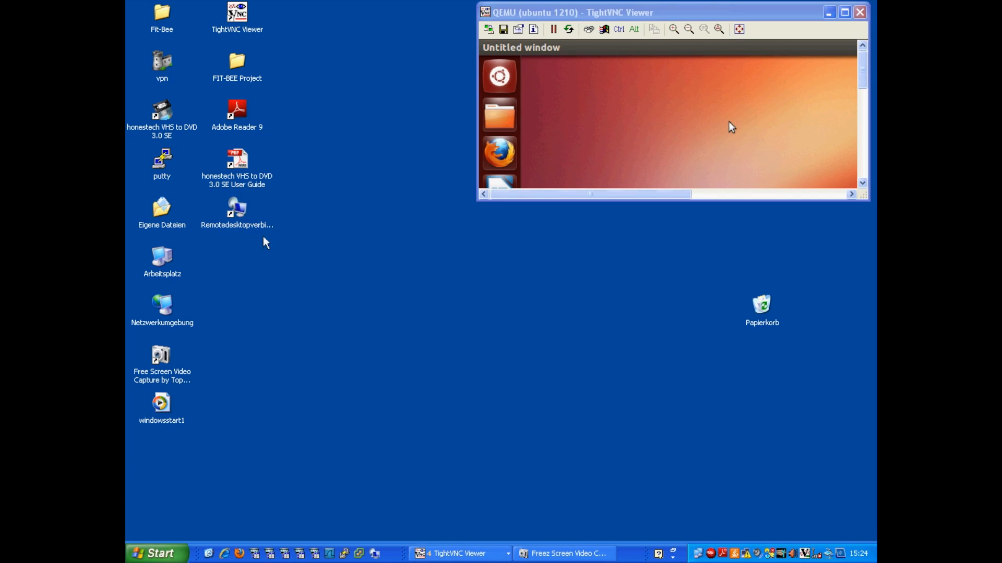
# Connect Remote Desktop to 10.10.0.221 and sign in as cloudos to its desktop
pyautogui.doubleClick(237, 208)
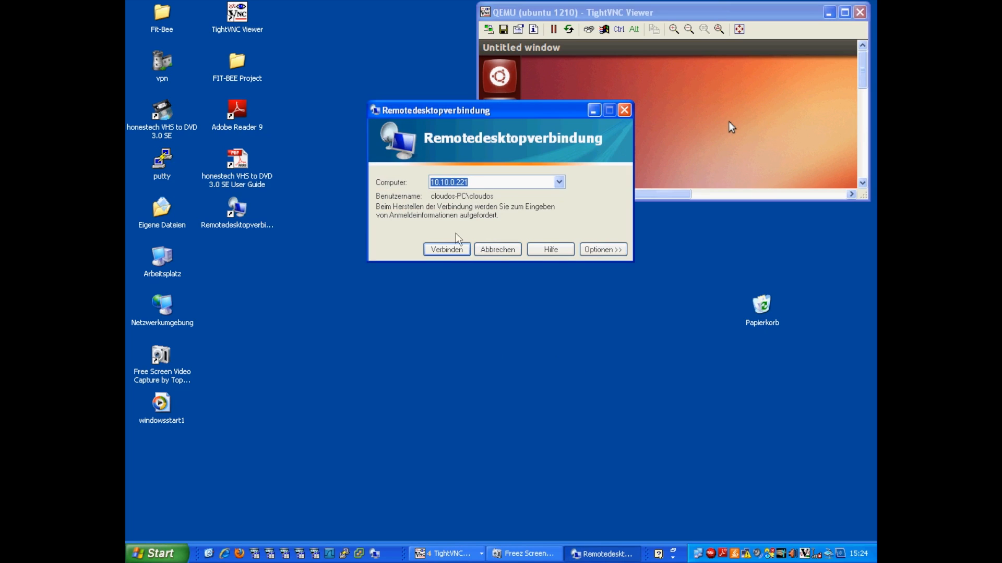
pyautogui.click(445, 250)
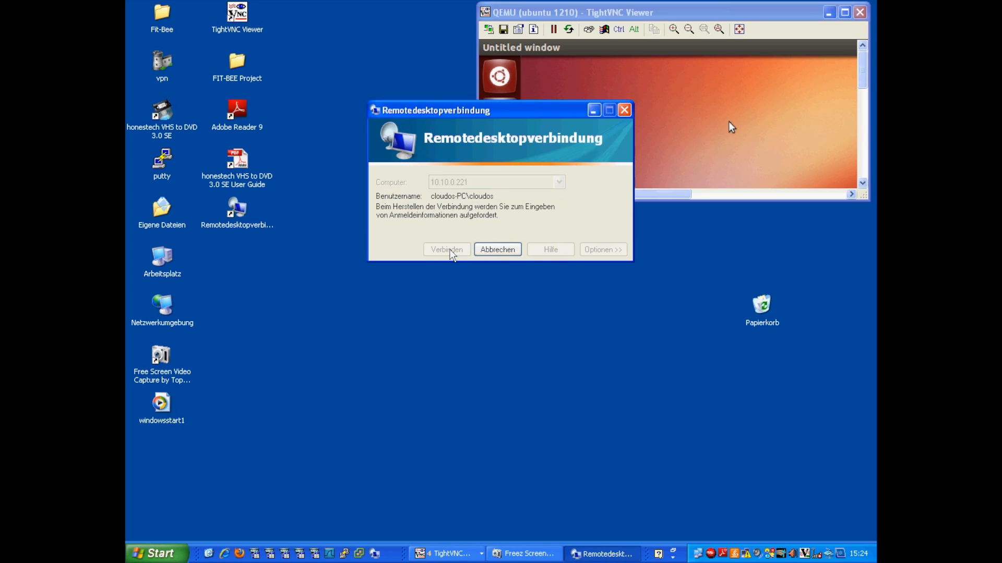
pyautogui.click(446, 249)
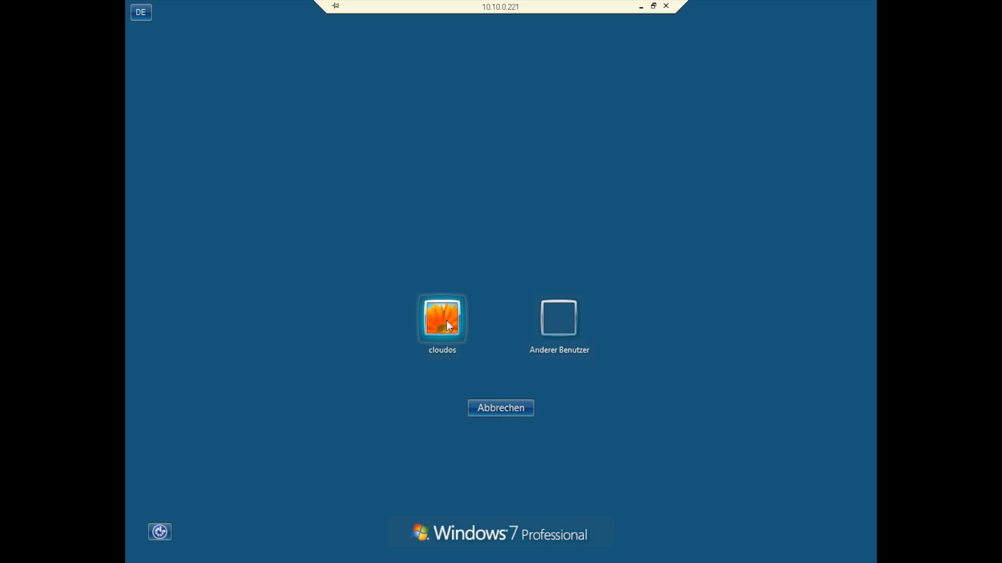
pyautogui.click(441, 318)
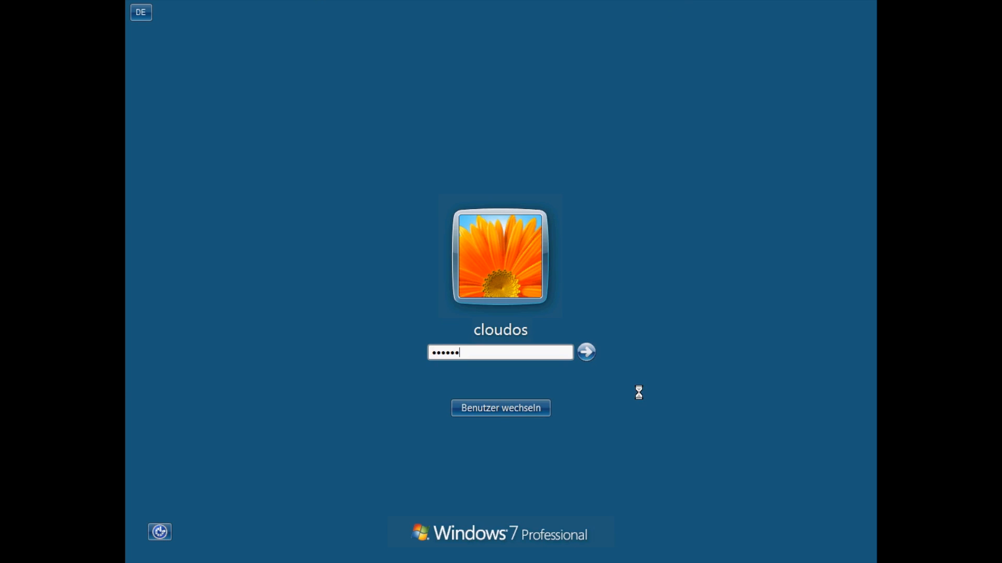
pyautogui.click(584, 351)
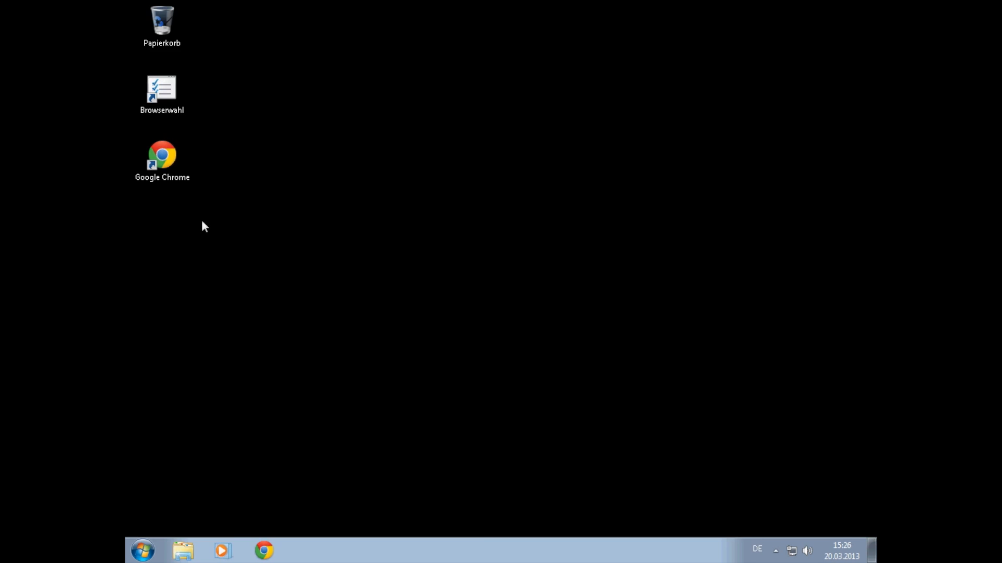
pyautogui.doubleClick(161, 157)
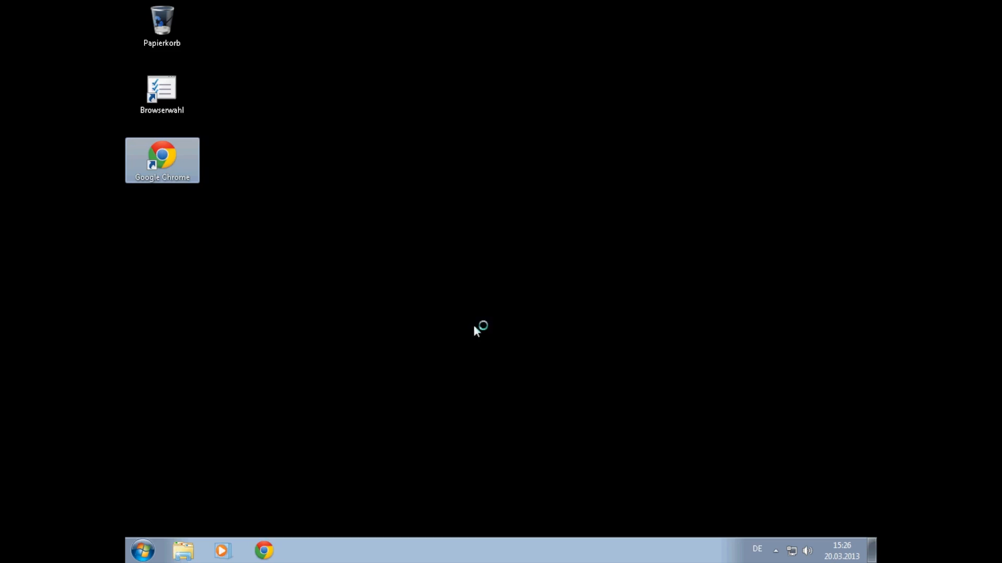
pyautogui.moveTo(434, 356)
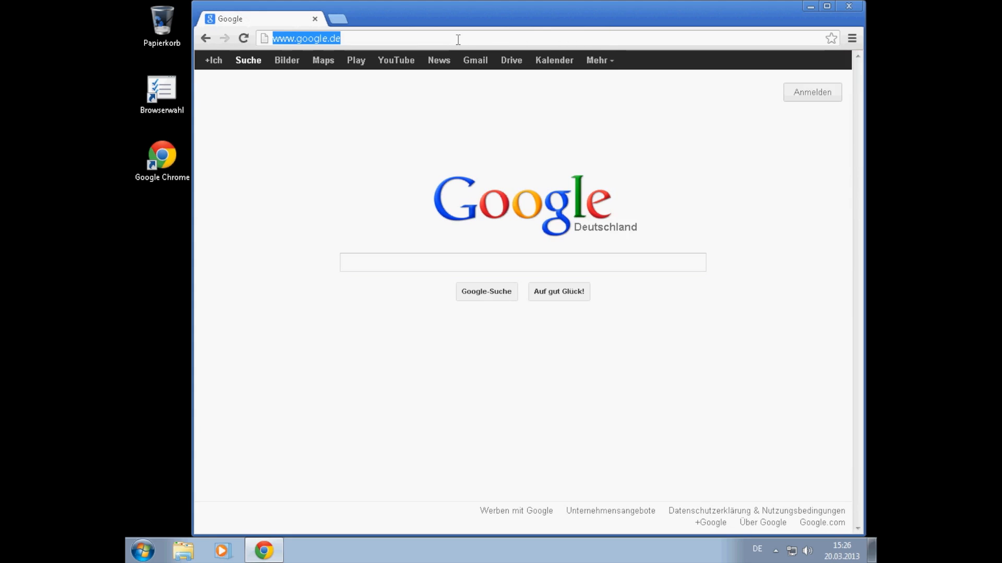
pyautogui.write('www.internet.de')
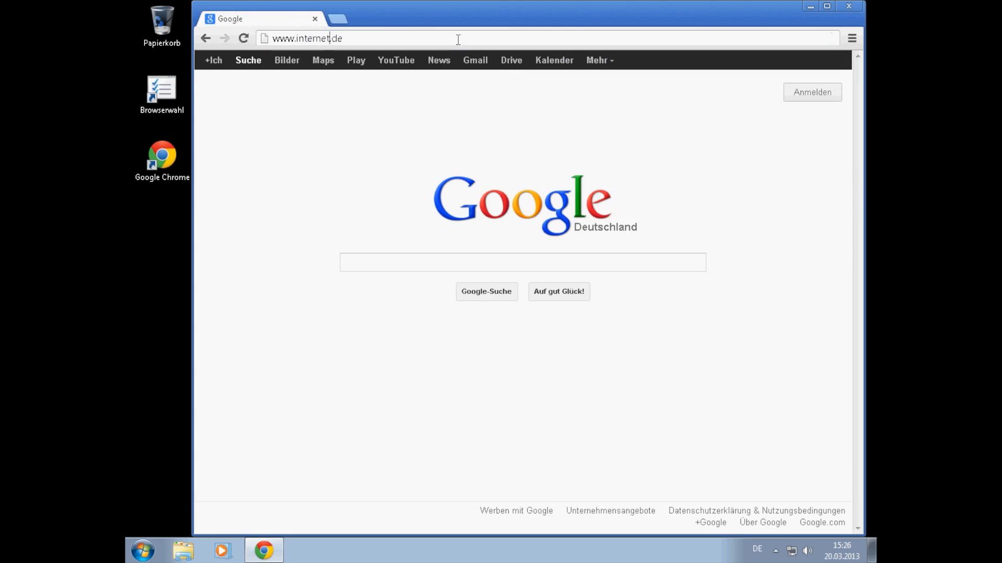